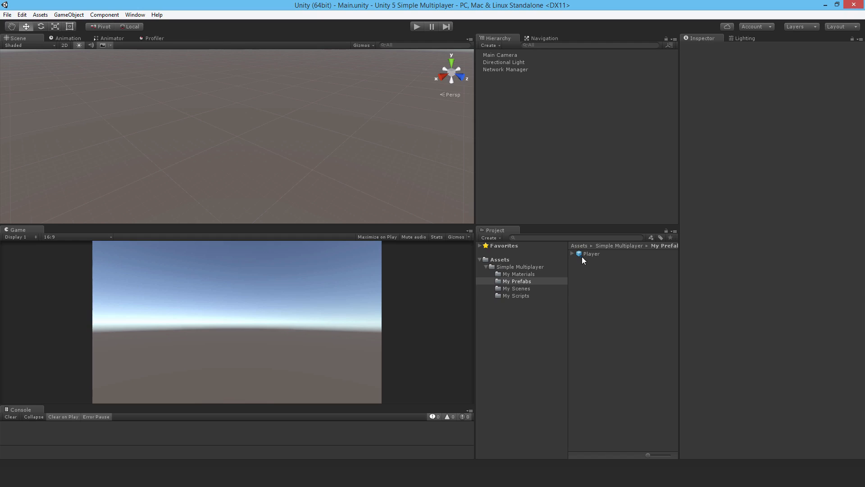
- Select the Player prefab in My Prefabs to view its Network Identity and Player Controller
click(591, 254)
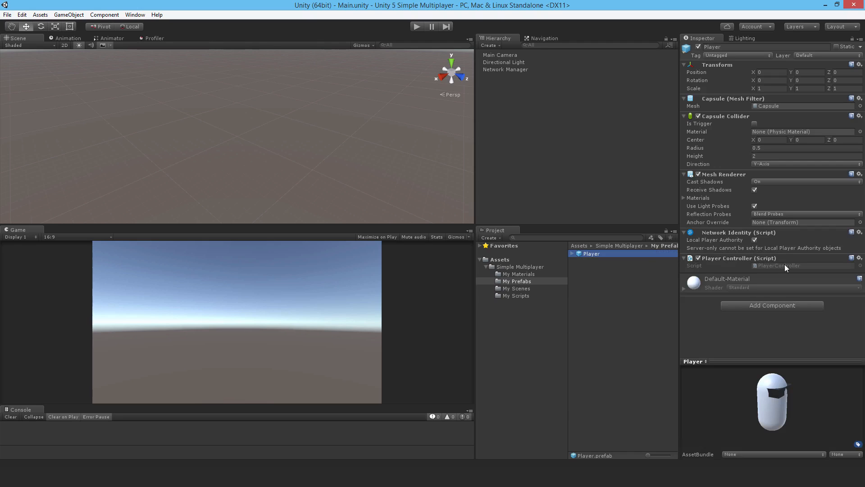
- Open PlayerController.cs in Visual Studio and add 'using UnityEngine.Networking;' to the imports
double_click(777, 266)
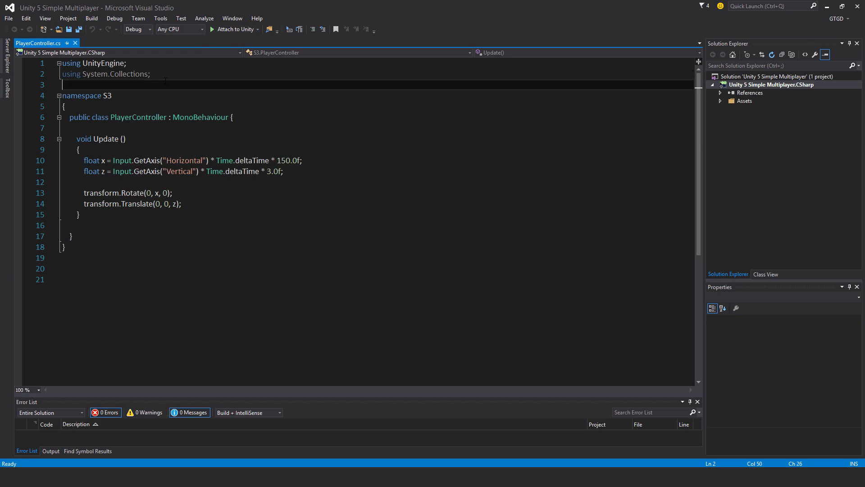
key(enter)
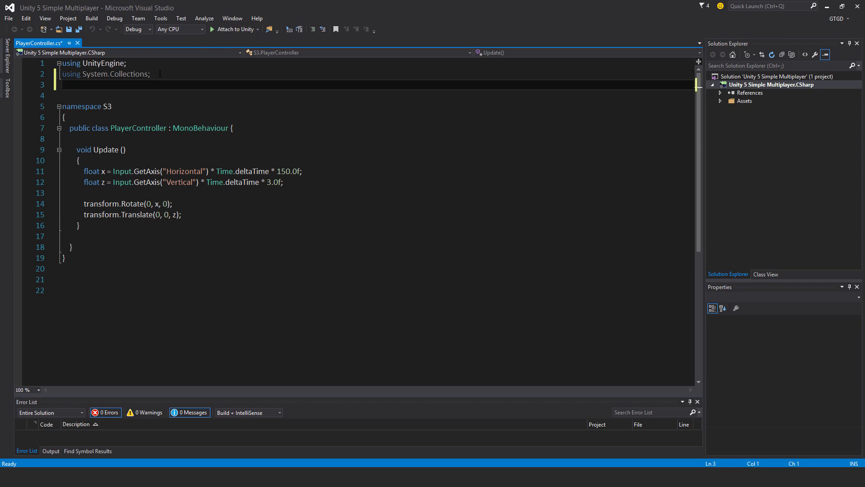
text(using)
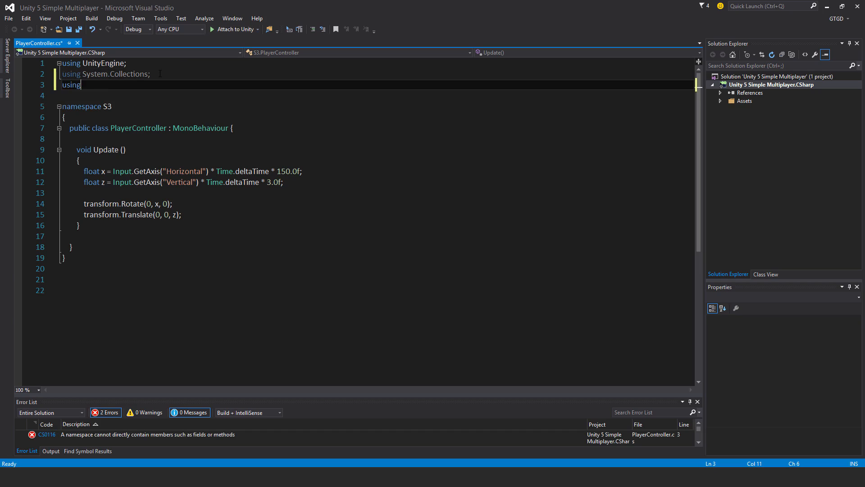
text(Unitye)
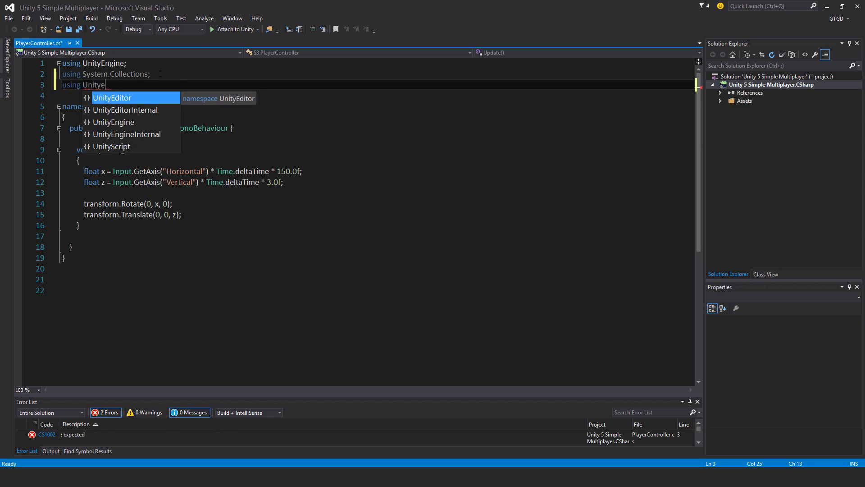
text(Engine.Networking;)
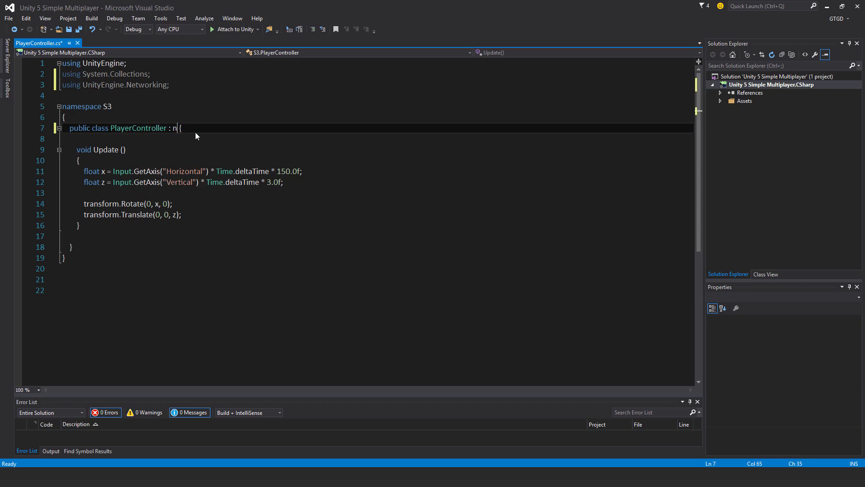
- Inherit from NetworkBehaviour and start Update with 'if (!isLocalPlayer) return;'
text(etworkBehaviour)
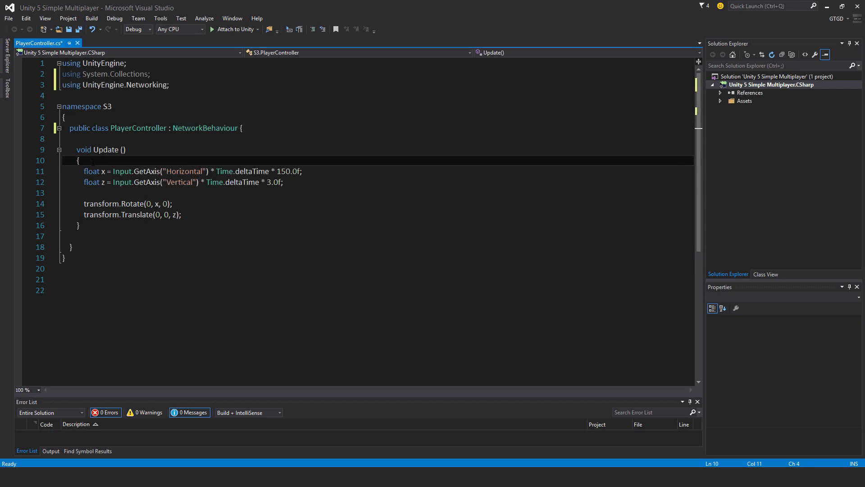
text(if()
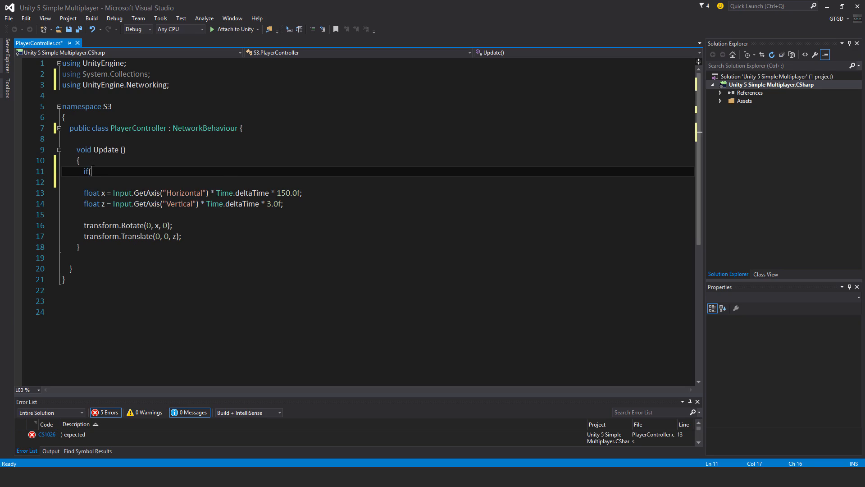
text(!isLocalPlayer))
click(378, 182)
text({)
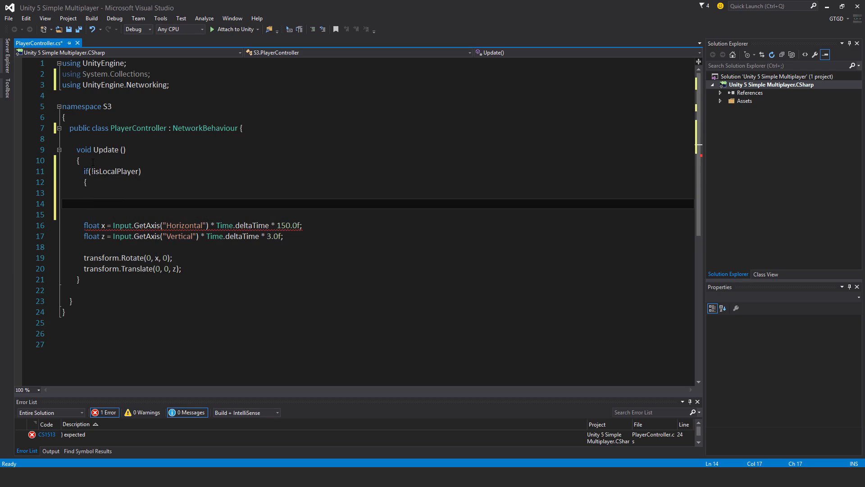
text(return)
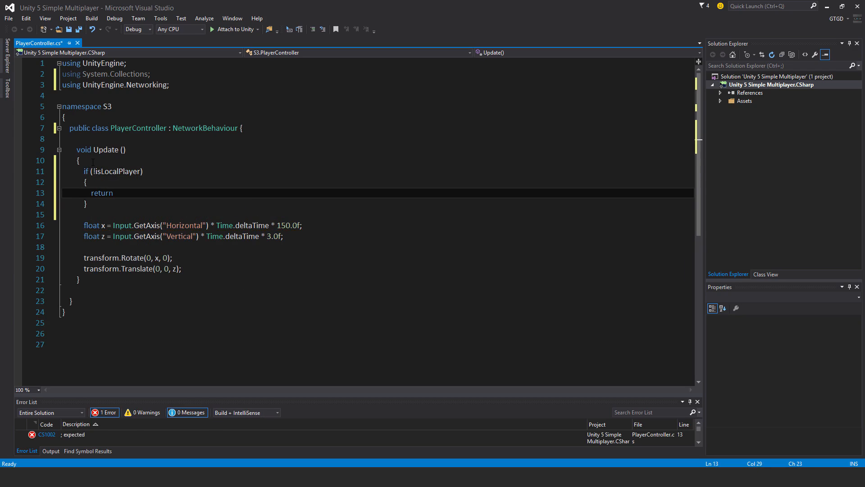
text(;)
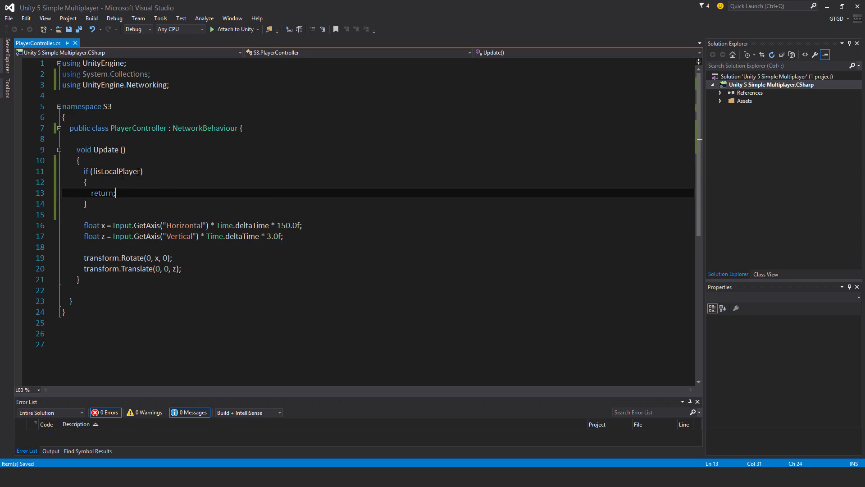
double_click(103, 192)
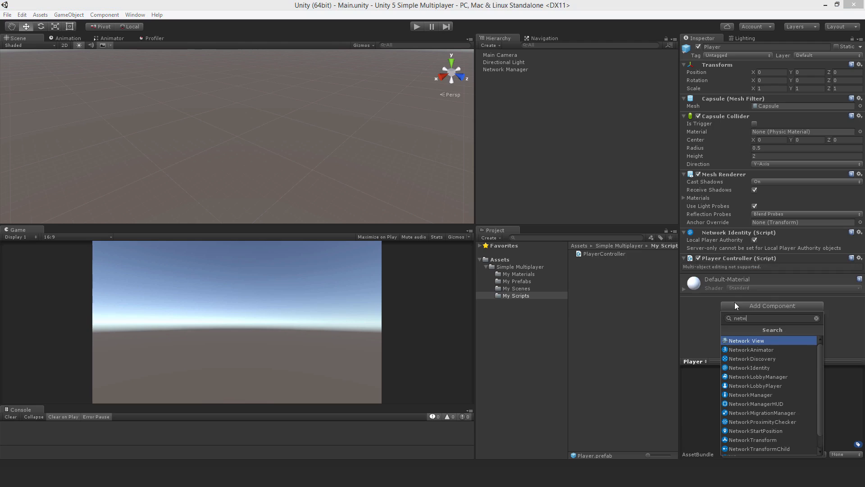
- Search 'networktr' in Add Component and add NetworkTransform to the Player prefab
text(networktr)
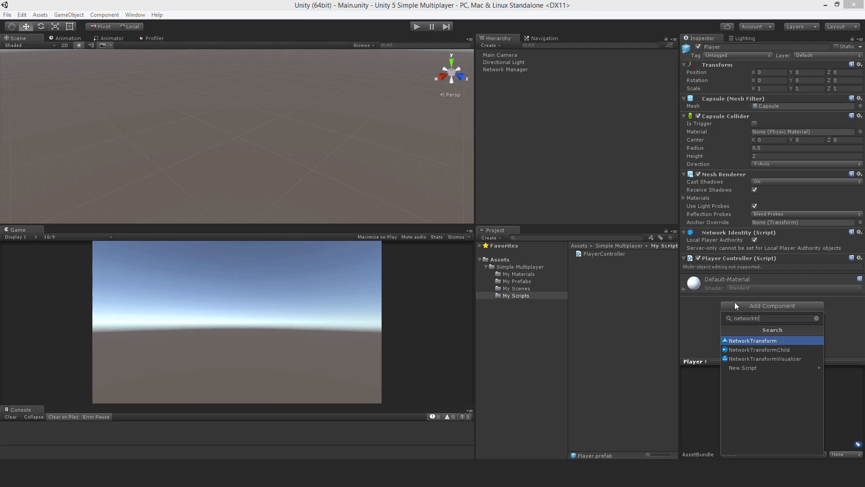
click(752, 340)
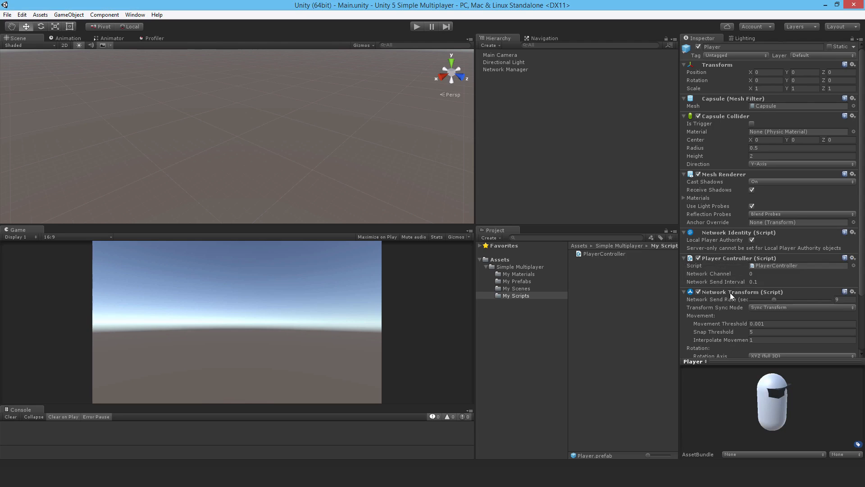